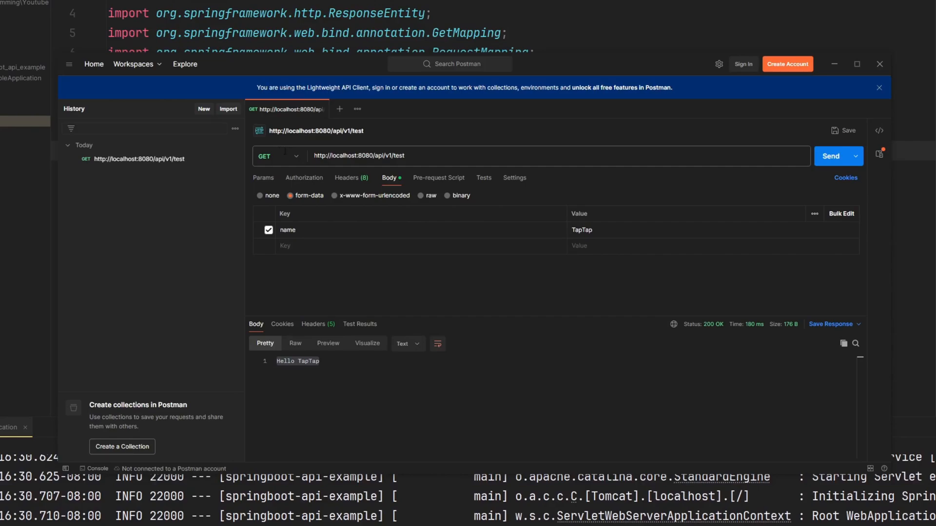
pyautogui.moveTo(585, 62)
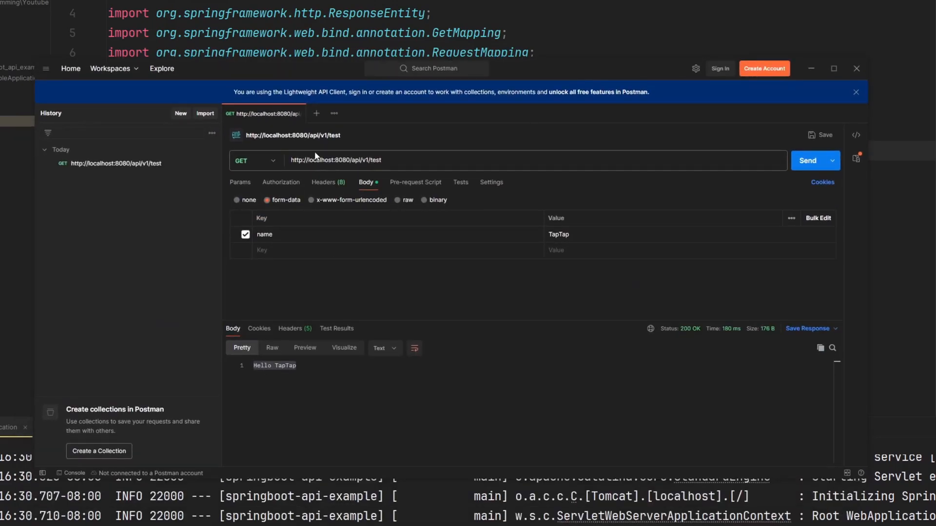
pyautogui.moveTo(416, 182)
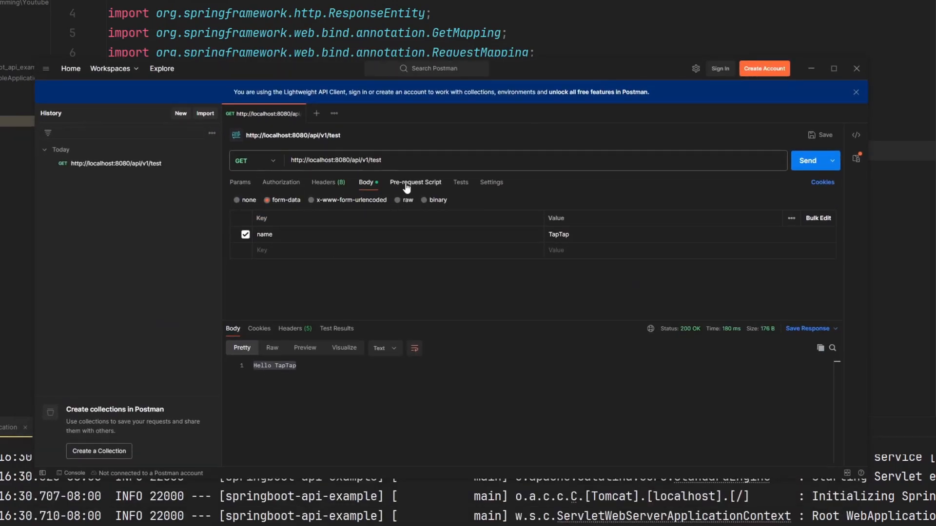
# Download the Postman Windows 64-bit installer from postman.com and save it to Downloads
pyautogui.click(808, 160)
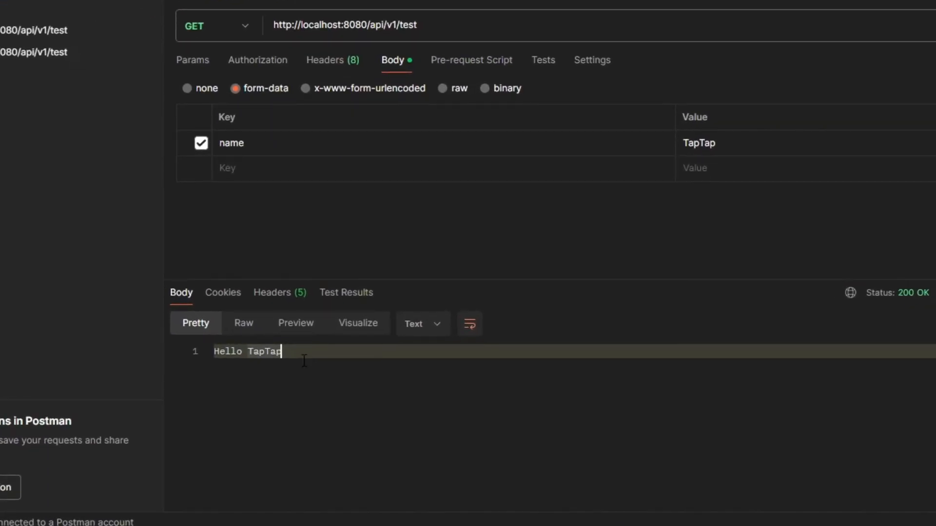
pyautogui.moveTo(264, 393)
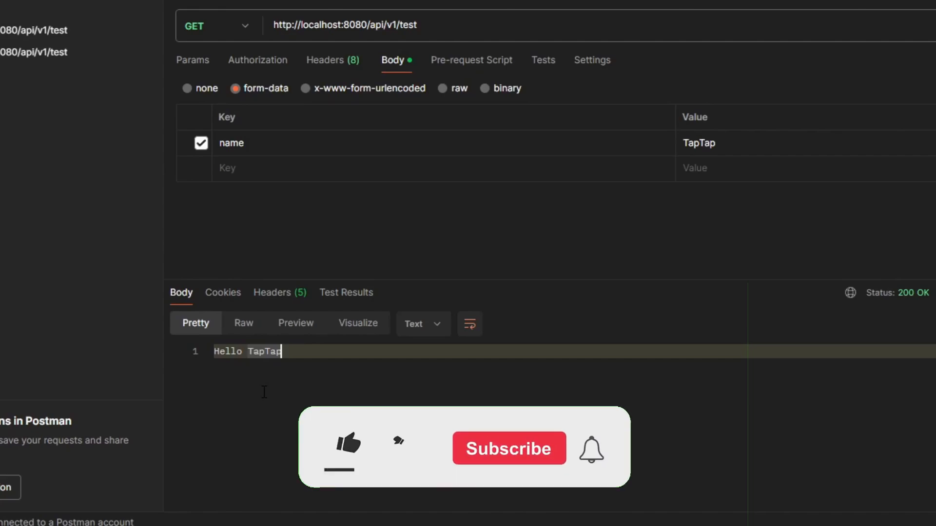
pyautogui.click(348, 445)
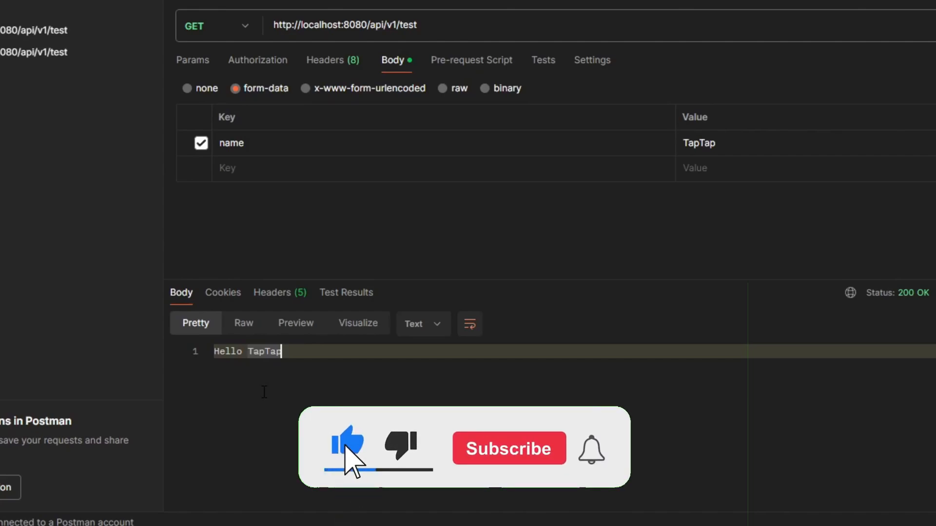
pyautogui.click(508, 449)
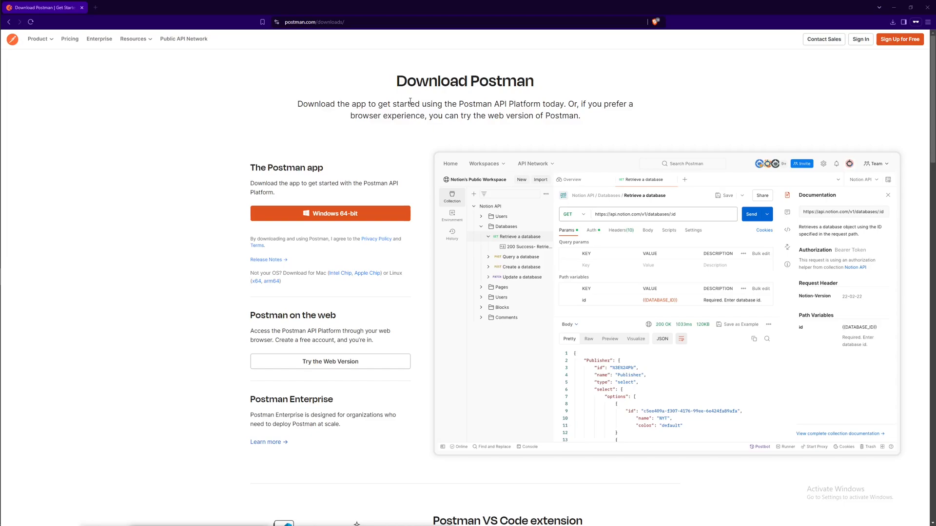
pyautogui.moveTo(342, 173)
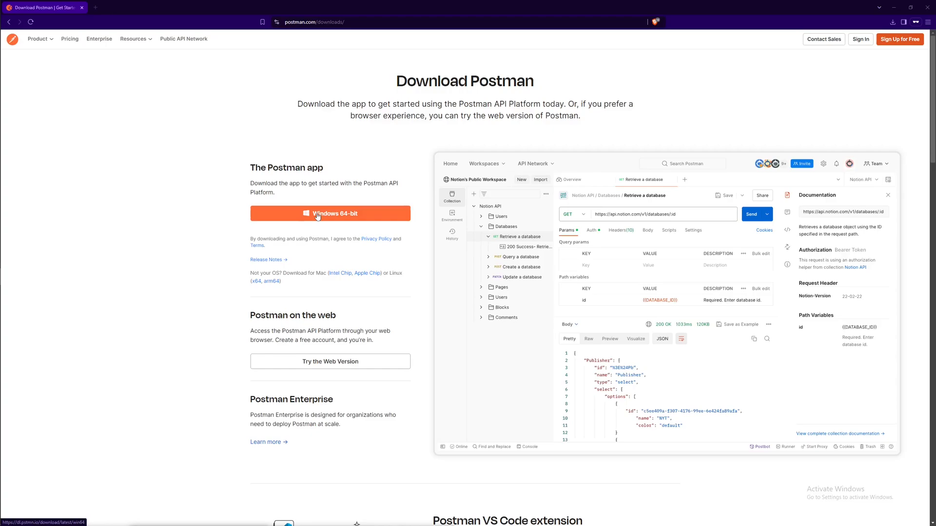
pyautogui.click(330, 213)
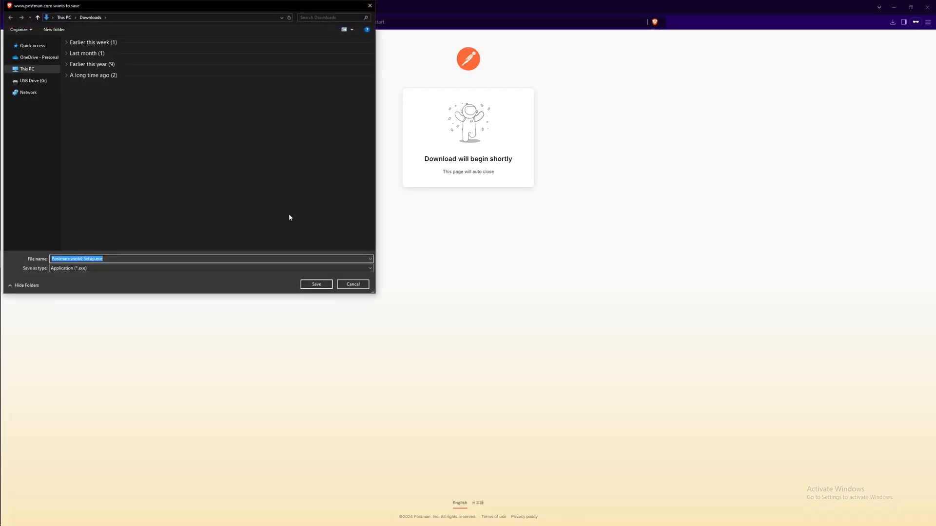
pyautogui.moveTo(316, 284)
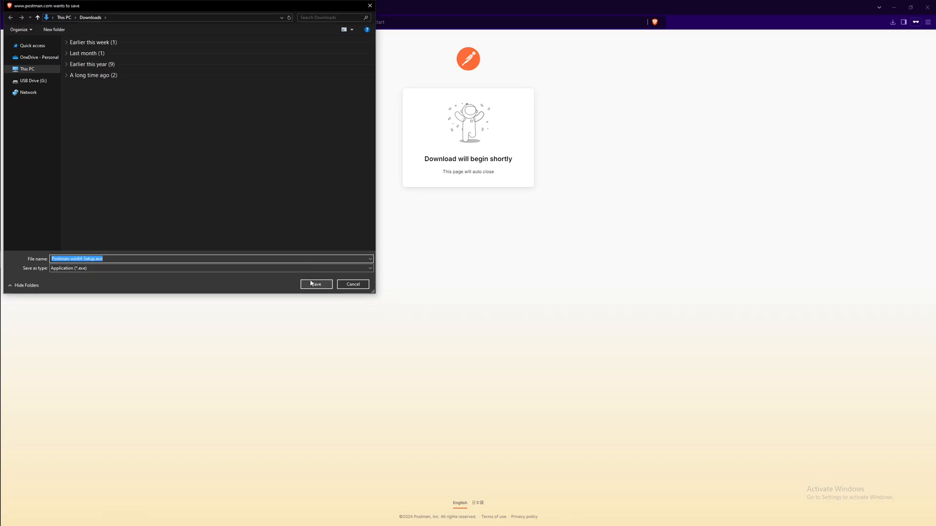
pyautogui.click(316, 284)
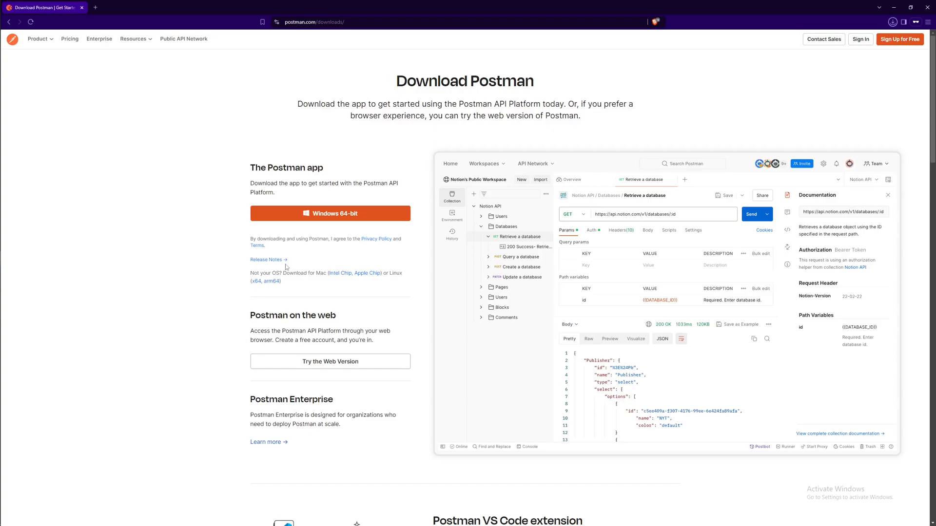
# Locate Postman-win64-Setup.exe from Brave's downloads list and run it from File Explorer
pyautogui.click(892, 22)
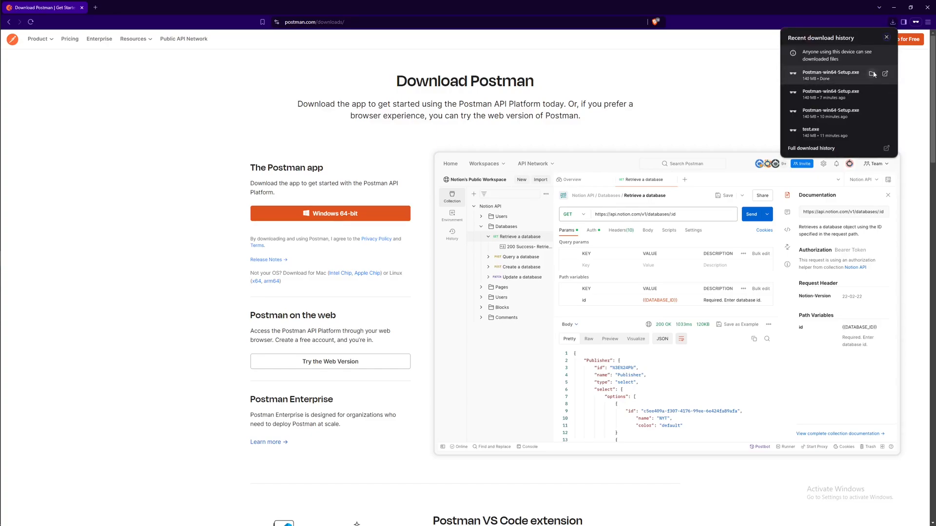
pyautogui.click(856, 73)
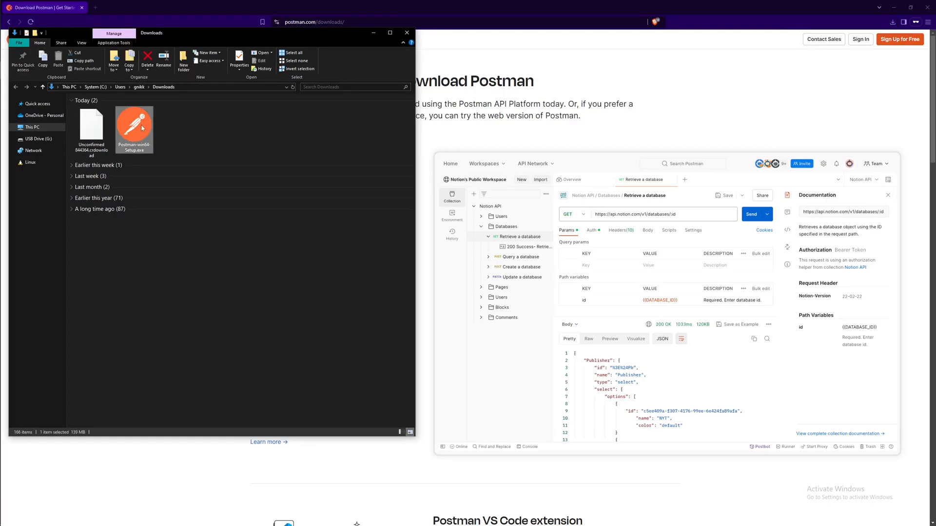
pyautogui.doubleClick(134, 126)
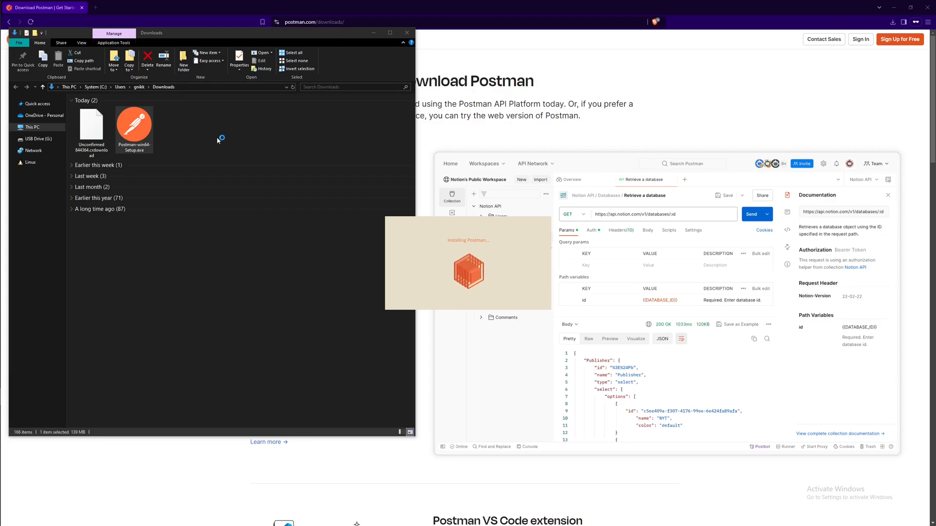
pyautogui.moveTo(217, 140)
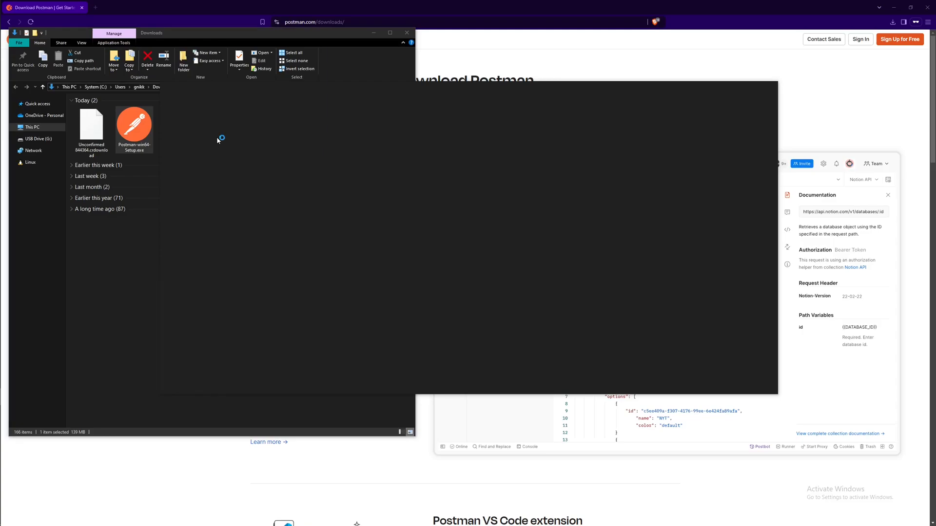
pyautogui.moveTo(217, 140)
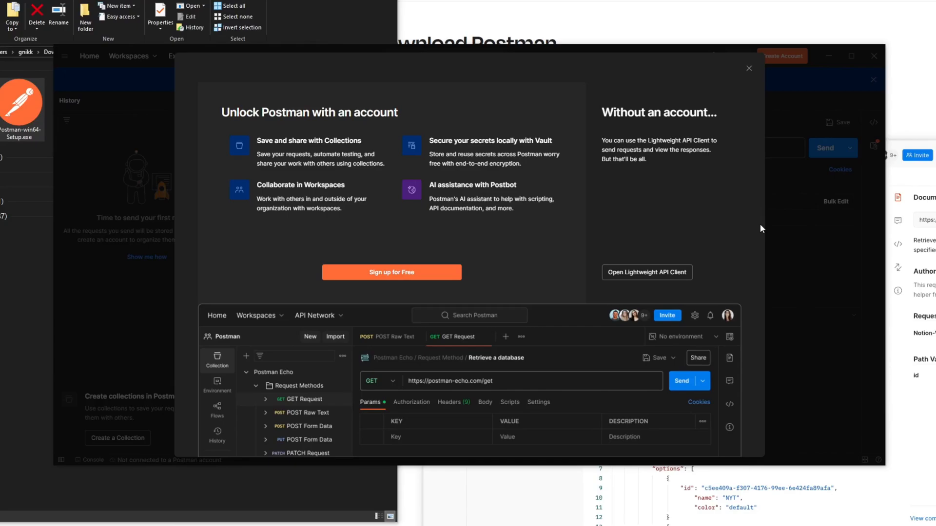
pyautogui.moveTo(641, 231)
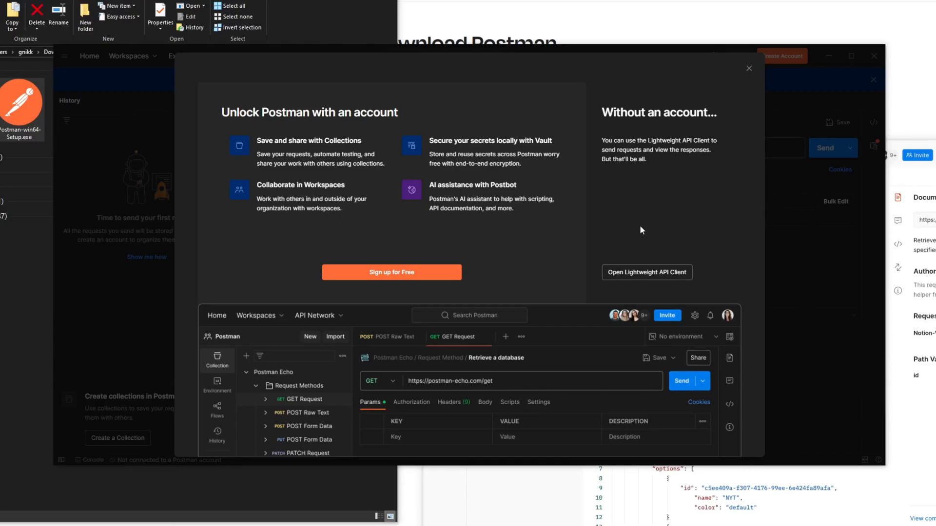
pyautogui.moveTo(525, 248)
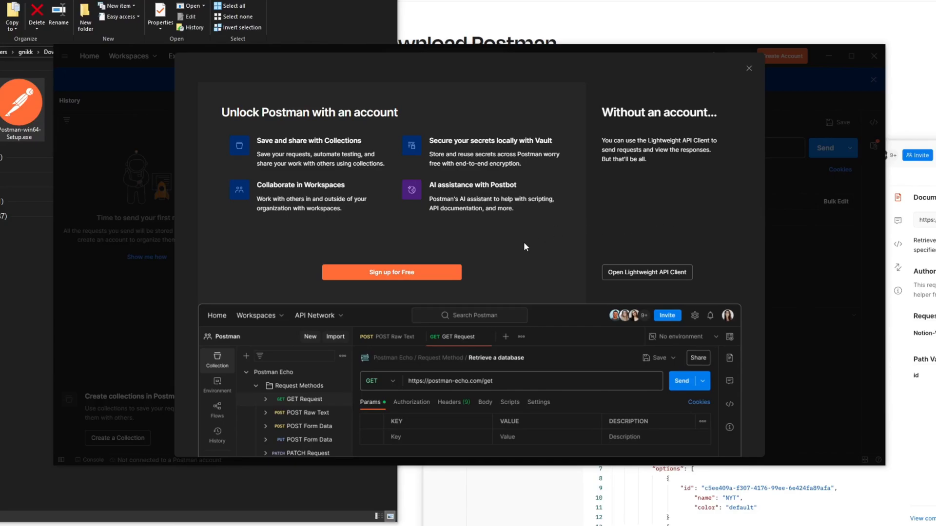
pyautogui.moveTo(388, 182)
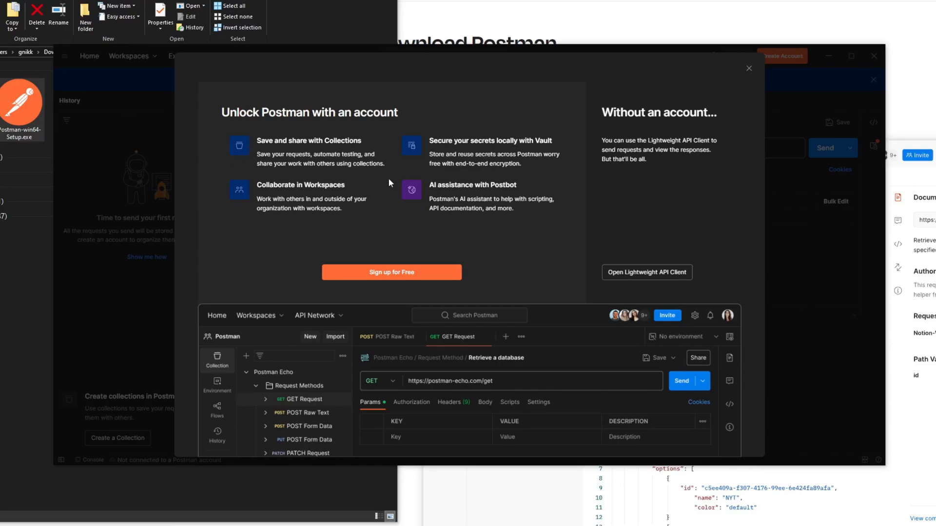
pyautogui.moveTo(310, 179)
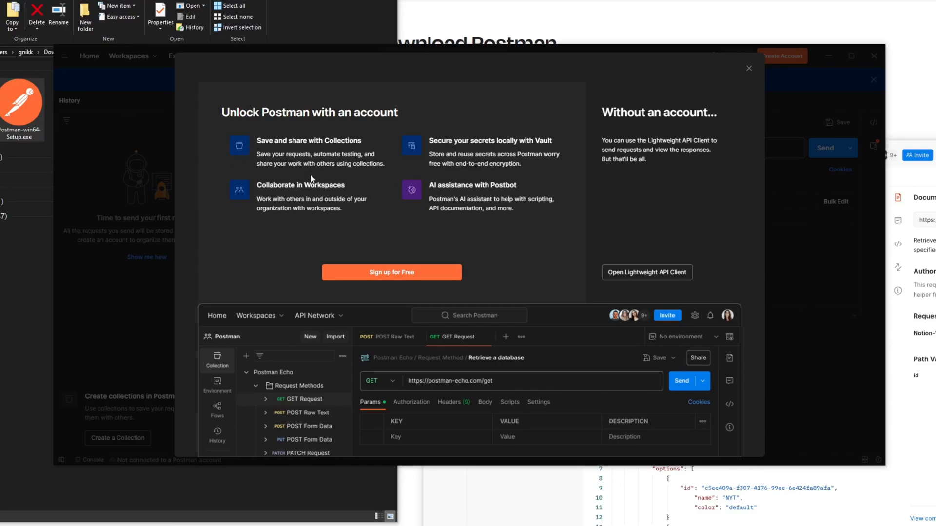
pyautogui.moveTo(430, 212)
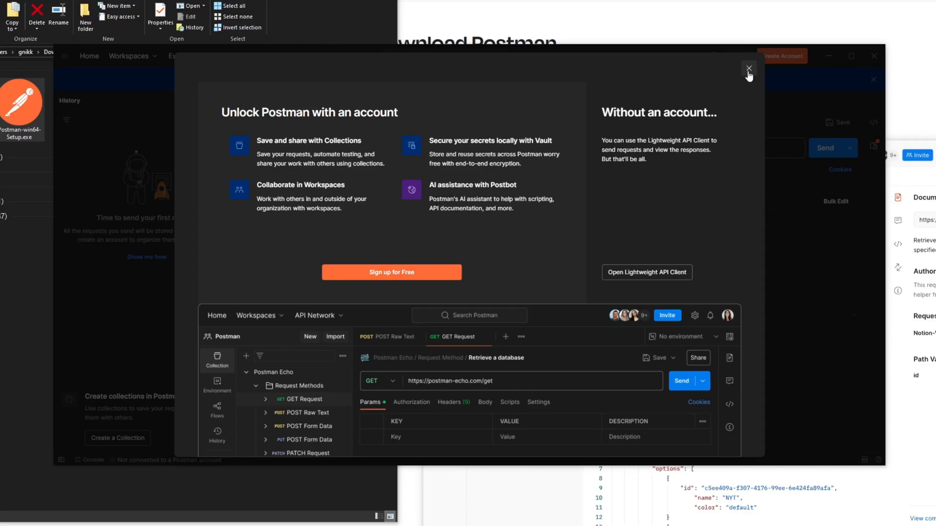
# Dismiss the 'Unlock Postman with an account' prompt to use the Lightweight API Client
pyautogui.click(748, 68)
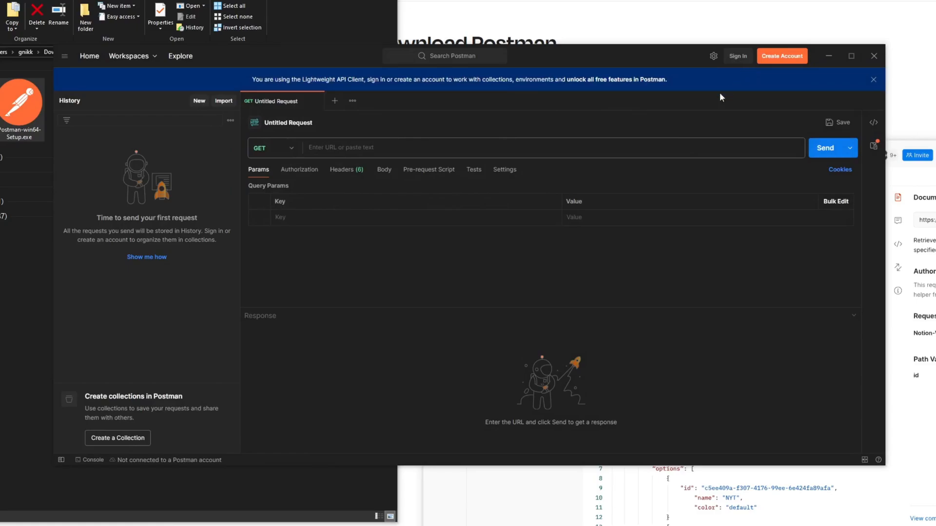
pyautogui.moveTo(552, 264)
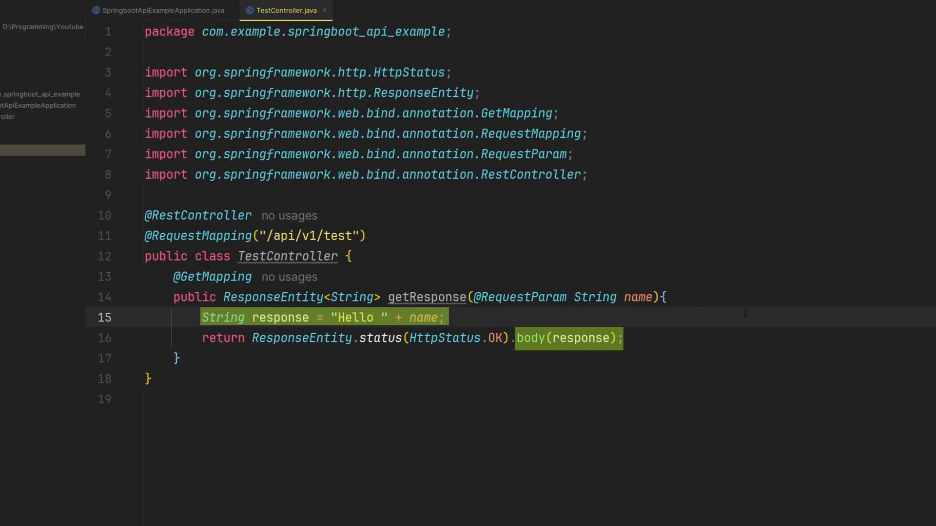
pyautogui.click(444, 317)
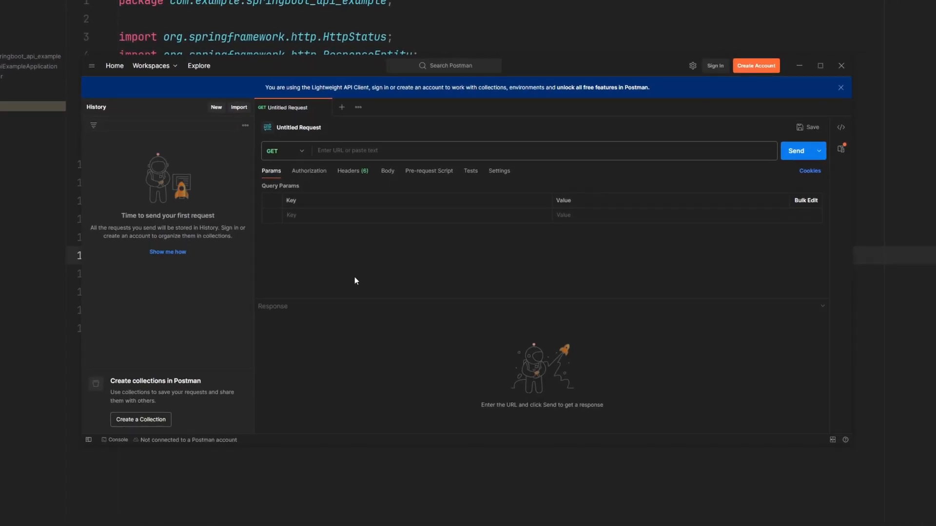
pyautogui.moveTo(330, 76)
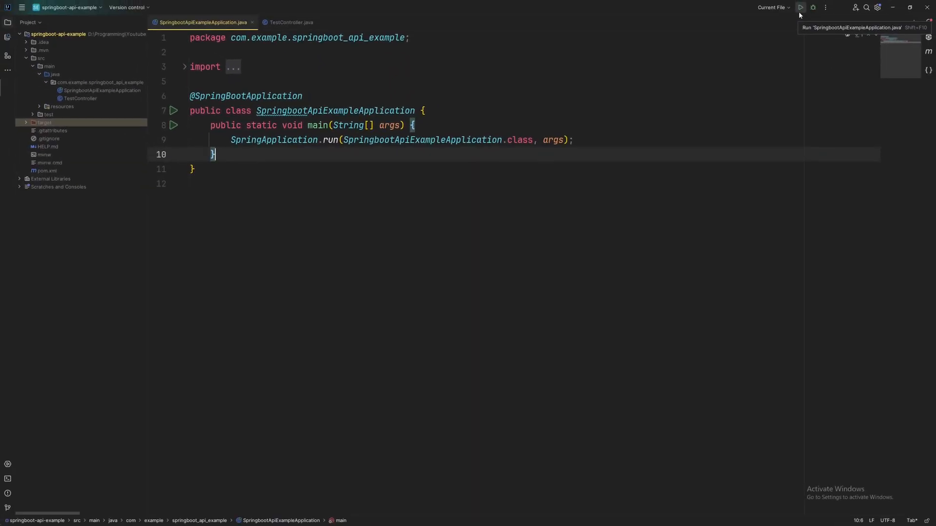
# Run SpringbootApiExampleApplication from IntelliJ IDEA's top toolbar
pyautogui.click(800, 8)
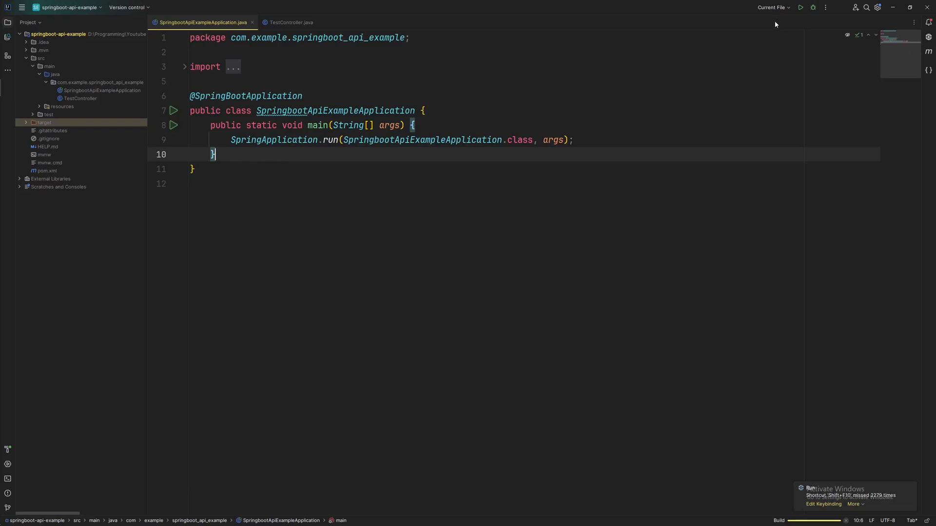
pyautogui.click(800, 8)
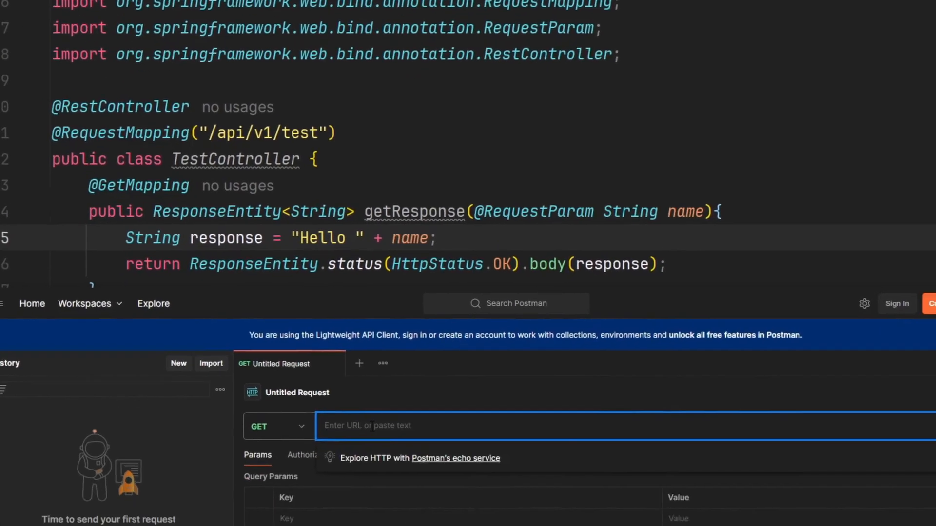
pyautogui.write('http')
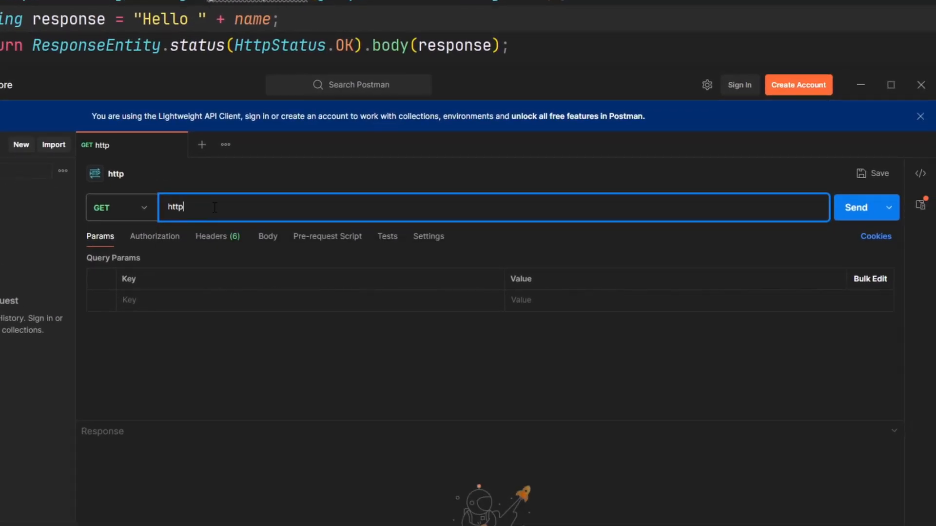
pyautogui.write('://')
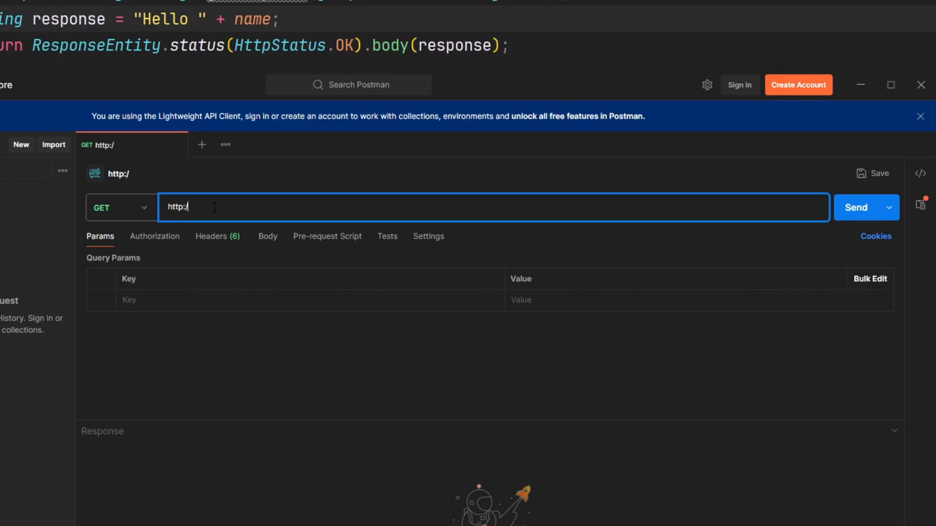
pyautogui.write('/localhost:')
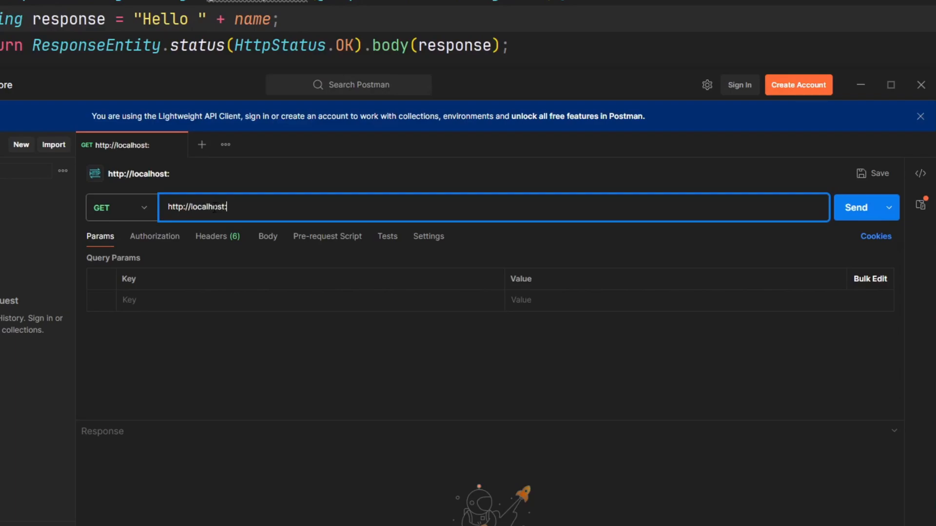
pyautogui.write('8080/')
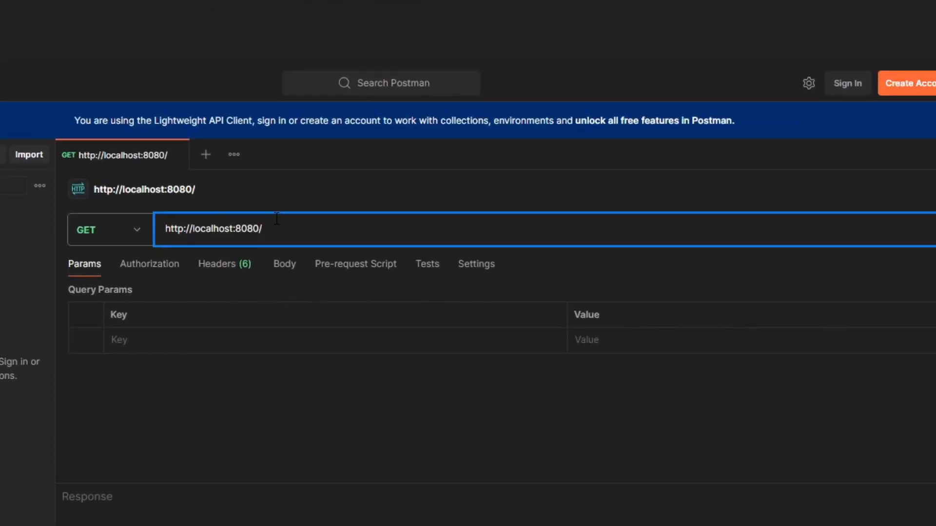
pyautogui.write('api/v1/')
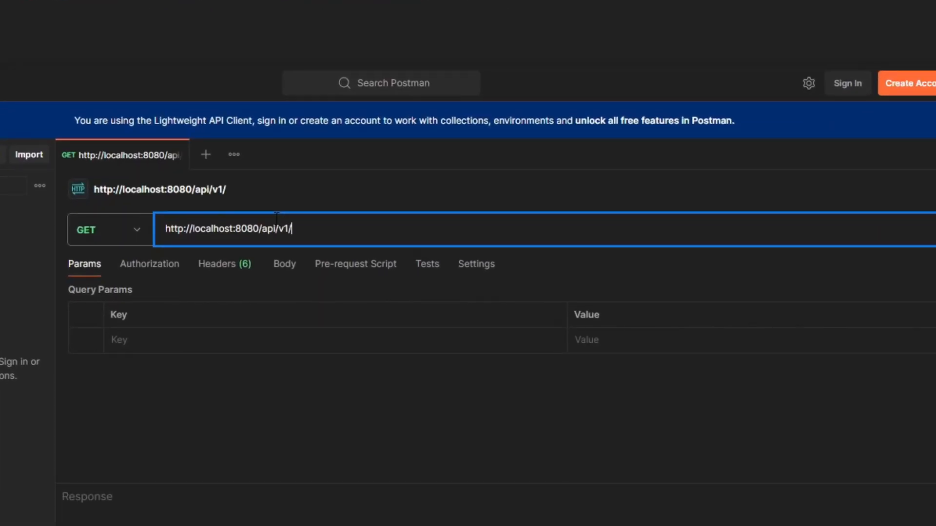
pyautogui.write('test')
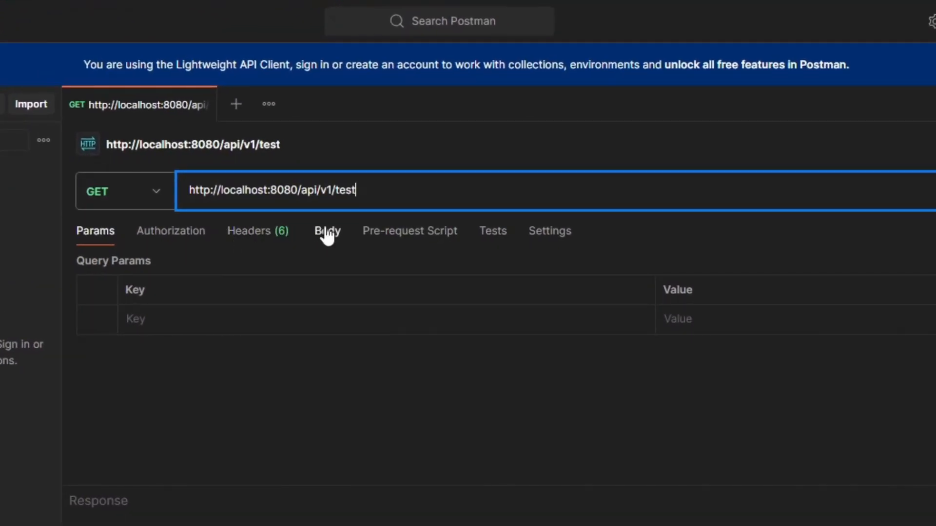
# Switch the request body to form-data and add key 'name' with value 'TapTap'
pyautogui.click(327, 231)
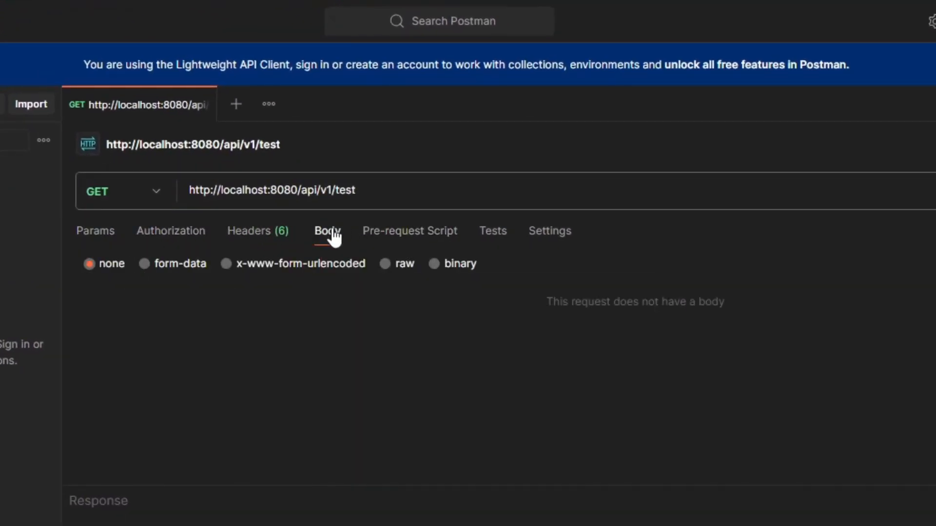
pyautogui.click(143, 264)
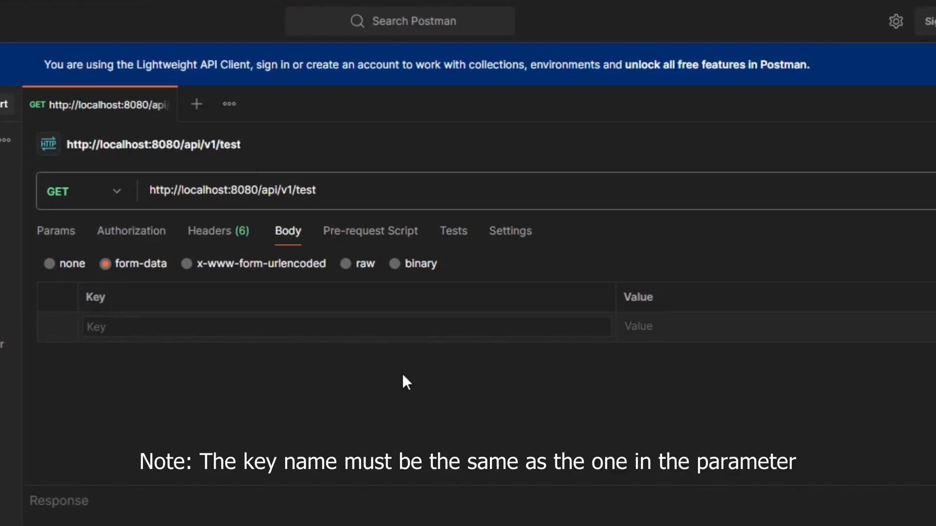
pyautogui.write('name')
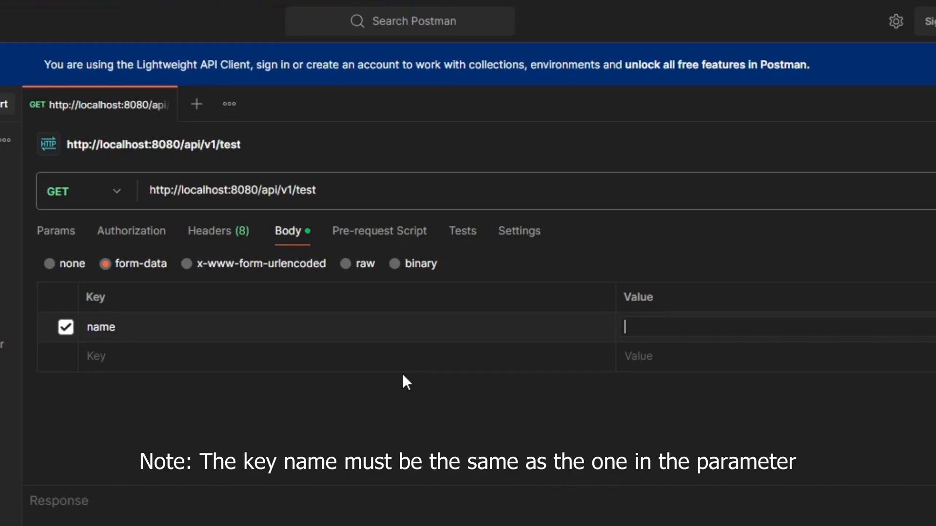
pyautogui.write('TapTap')
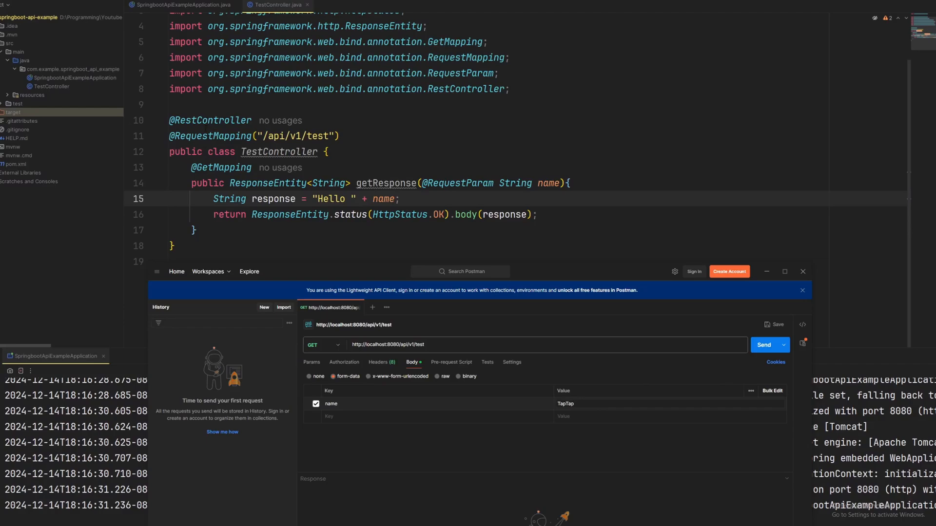
pyautogui.doubleClick(328, 198)
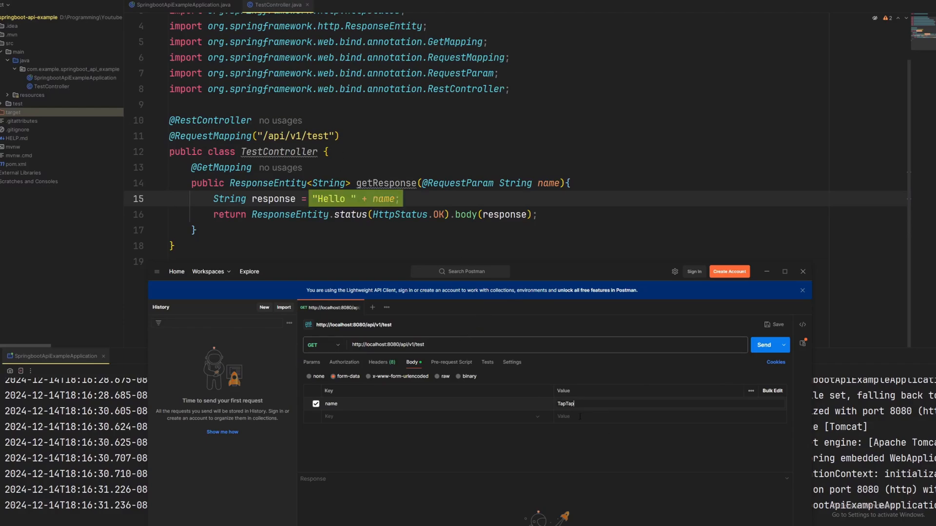
pyautogui.moveTo(572, 317)
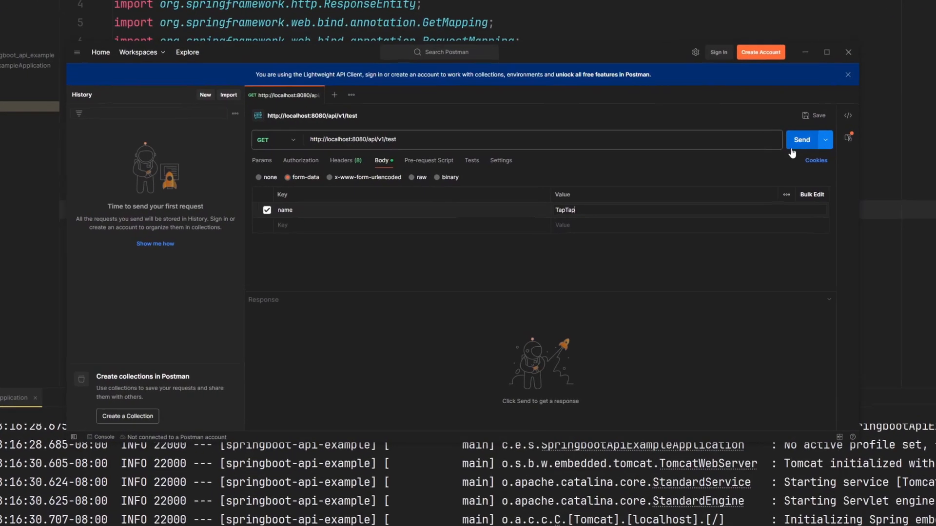
# Send the request and select the 'Hello TapTap' text in the 200 OK response
pyautogui.click(801, 140)
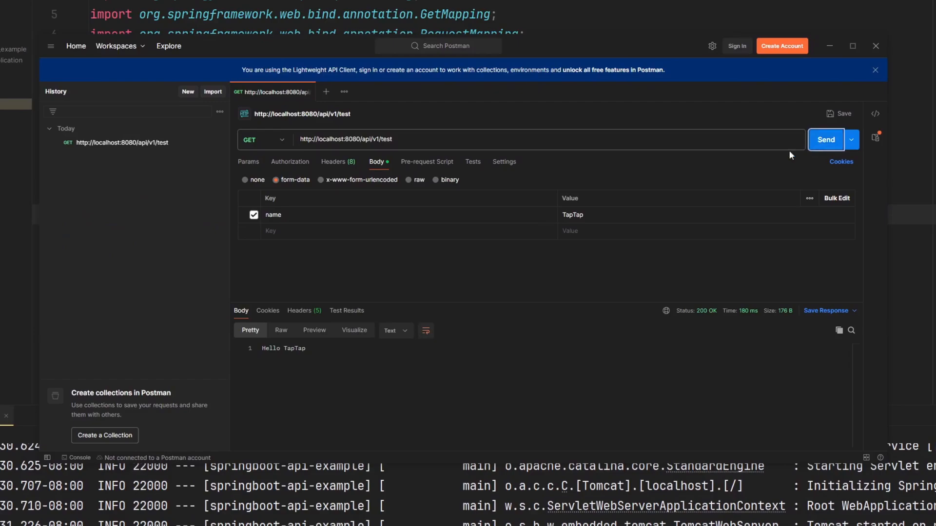
pyautogui.doubleClick(284, 348)
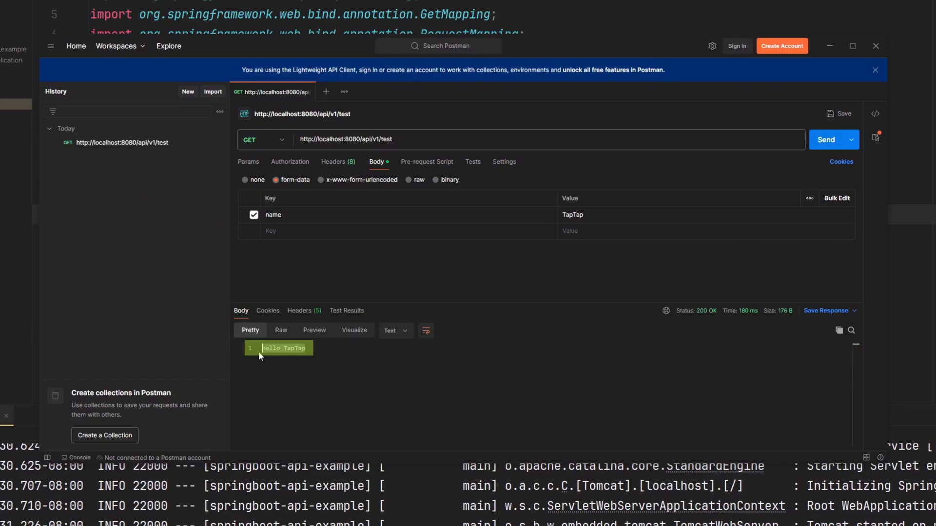
pyautogui.moveTo(425, 383)
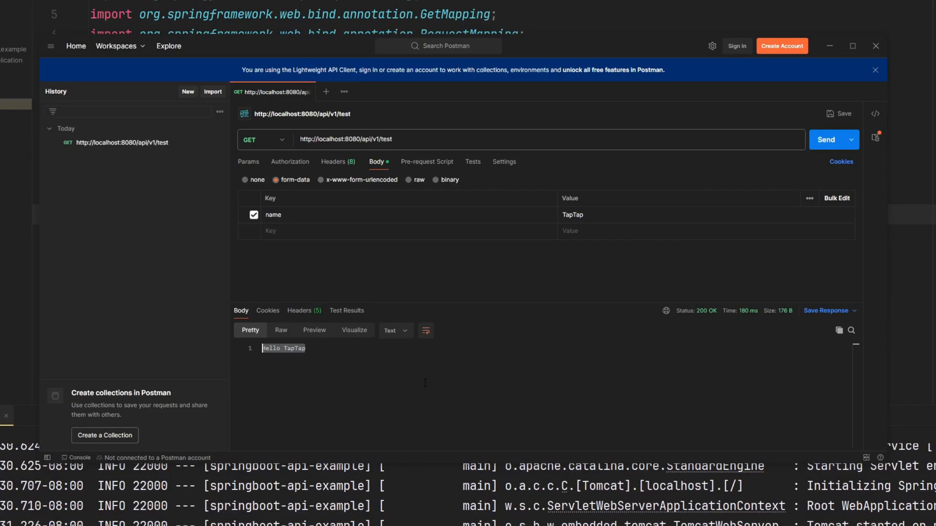
pyautogui.moveTo(506, 370)
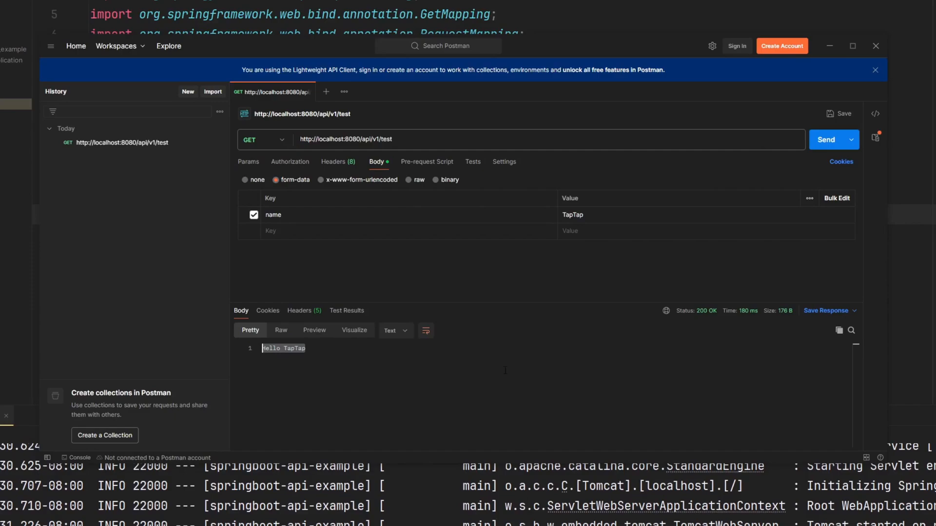